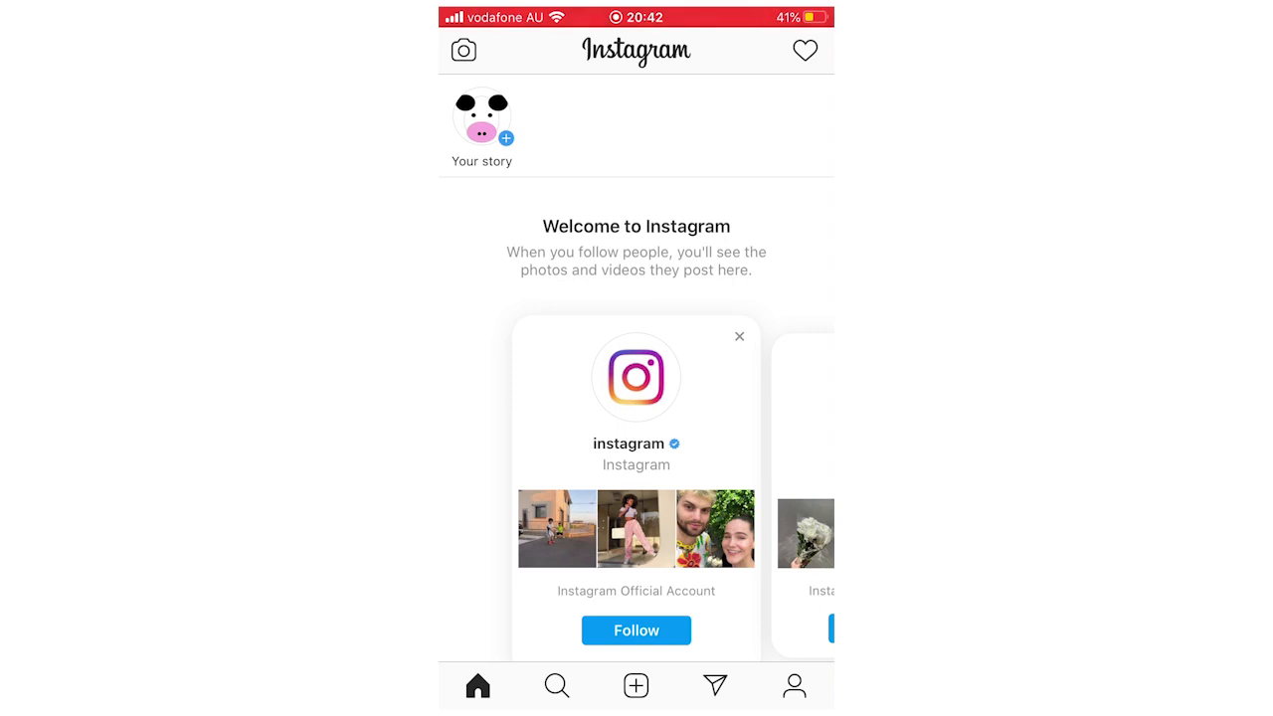
# Go to the thehowtocow profile and show its options menu with Settings, Archive and Your activity.
pyautogui.click(796, 684)
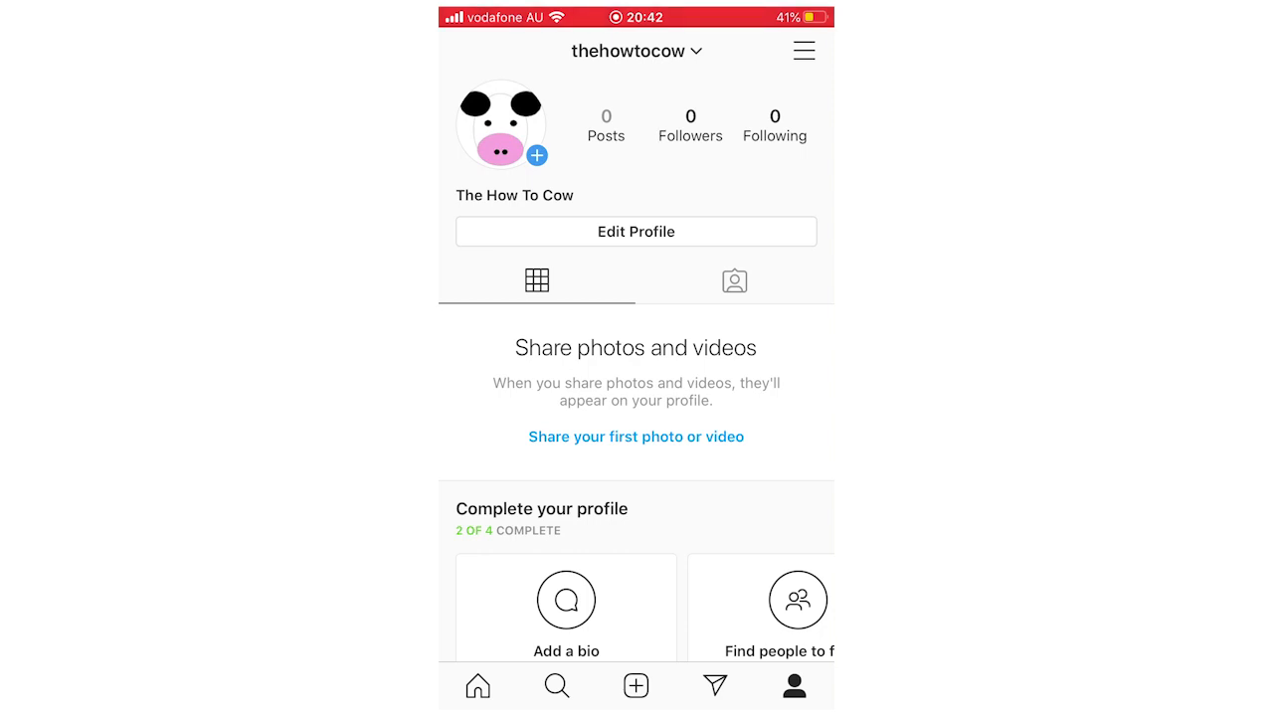
pyautogui.click(803, 52)
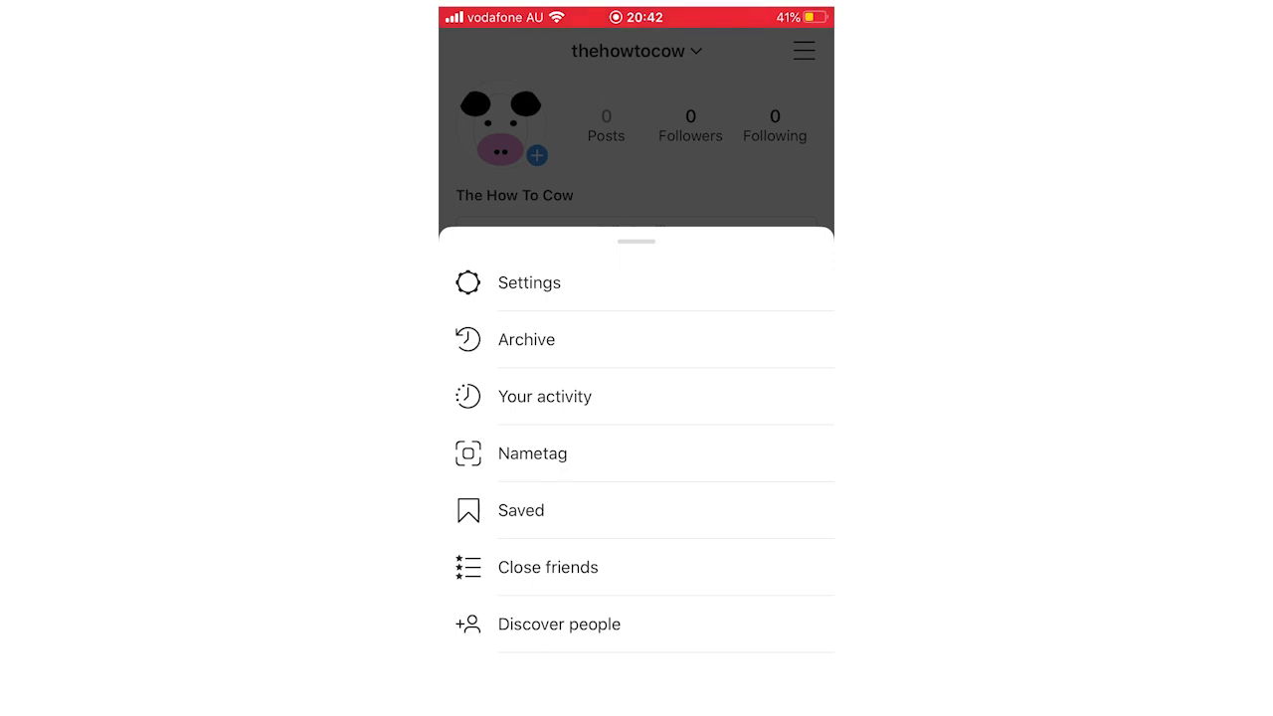
# Navigate through Settings into Privacy to reach the Activity status page.
pyautogui.click(529, 282)
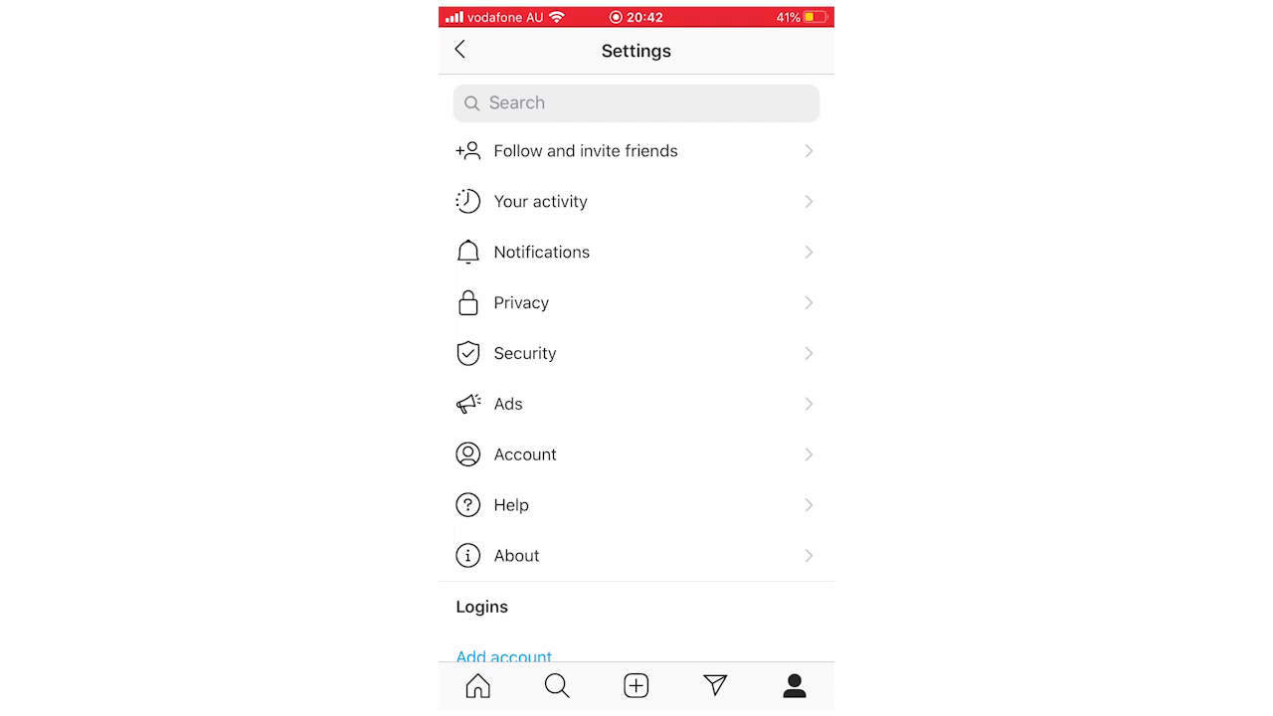
pyautogui.click(521, 303)
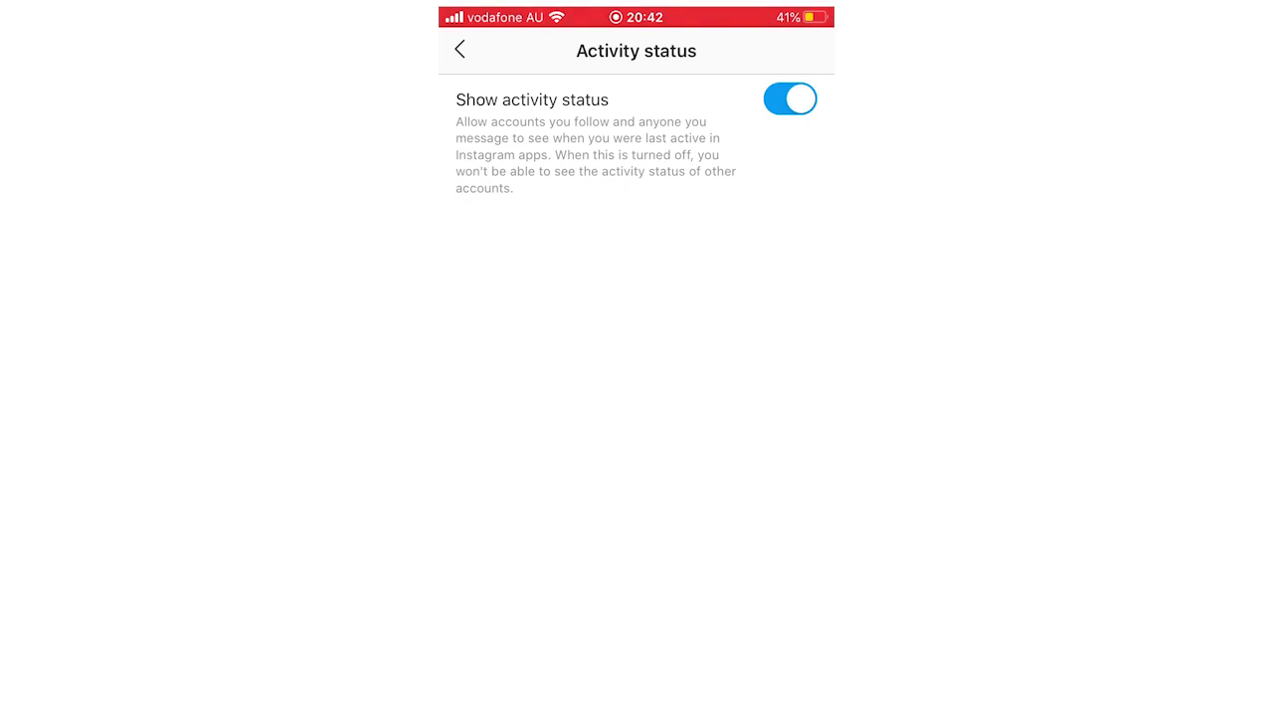
# Switch Show activity status off (toggling on once in between) and return to the home feed.
pyautogui.click(790, 99)
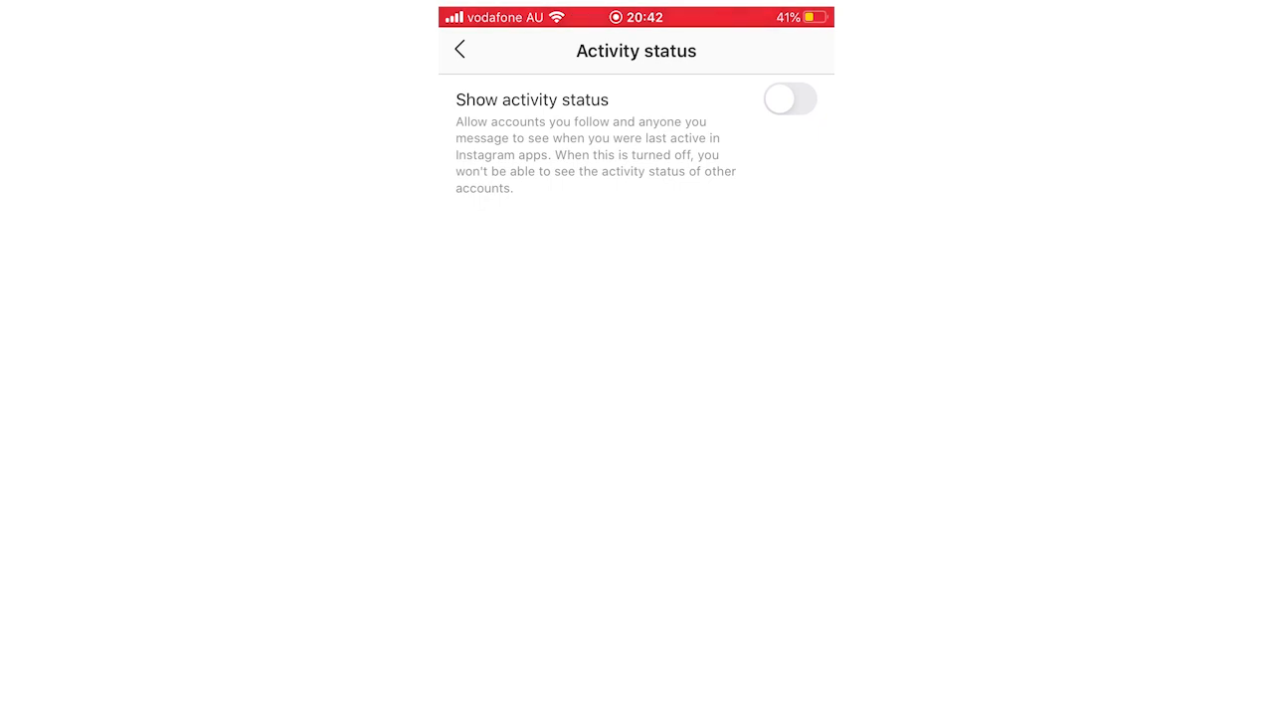
pyautogui.click(457, 50)
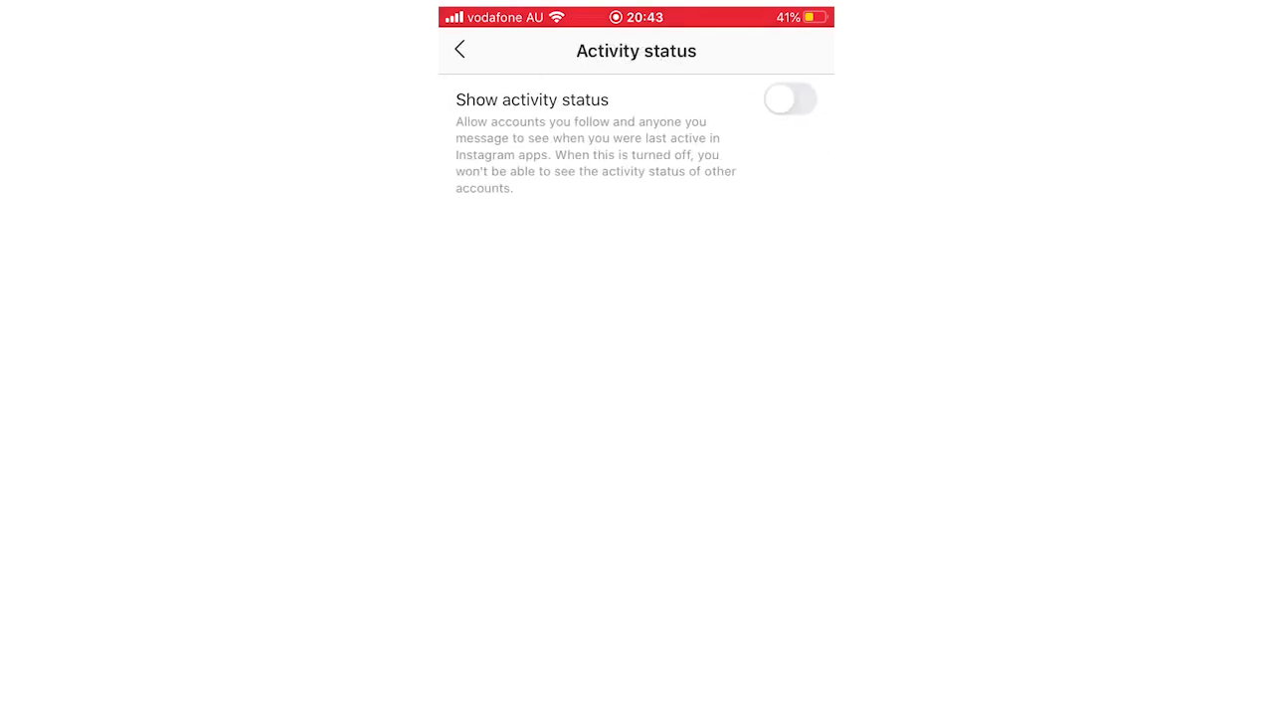
pyautogui.click(788, 100)
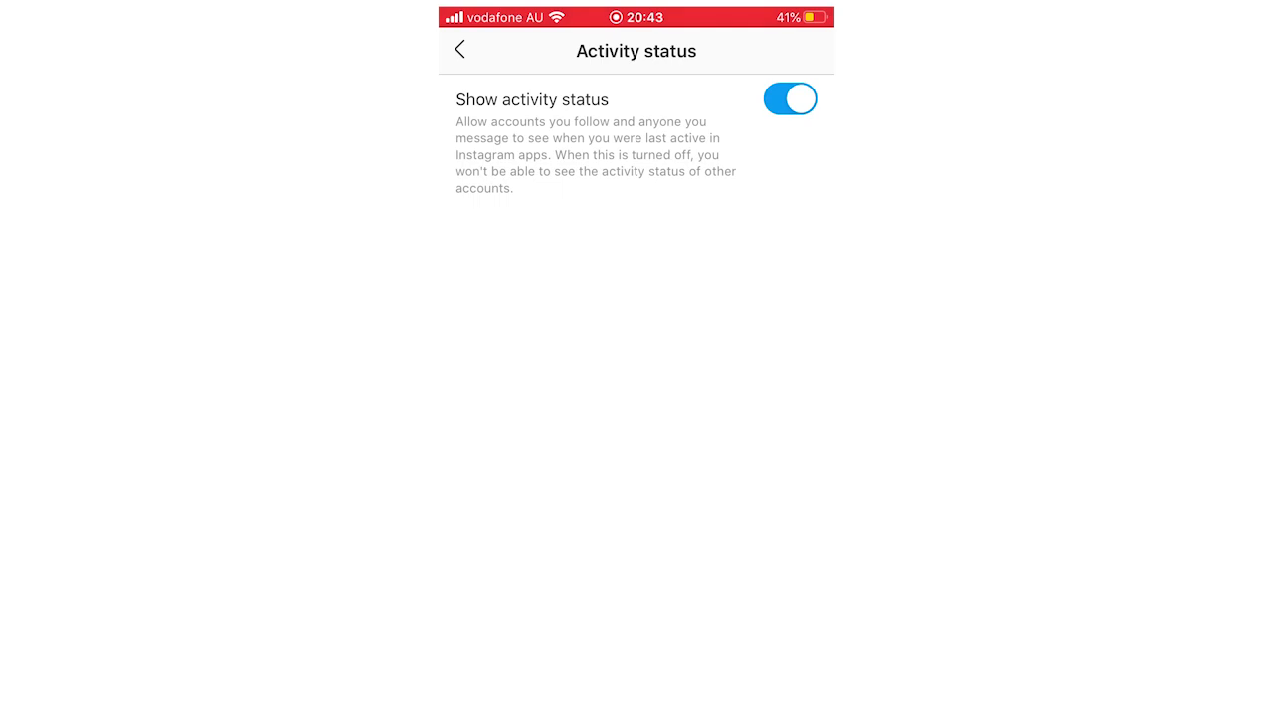
pyautogui.click(790, 100)
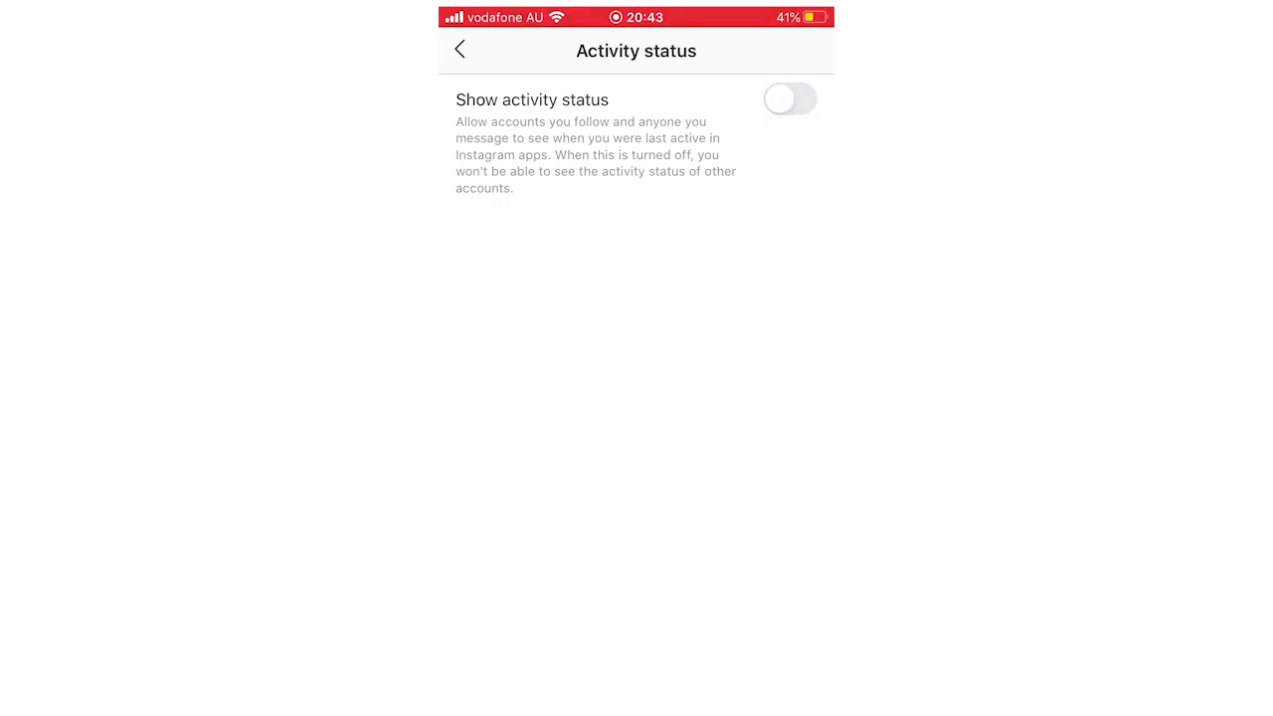
pyautogui.click(460, 49)
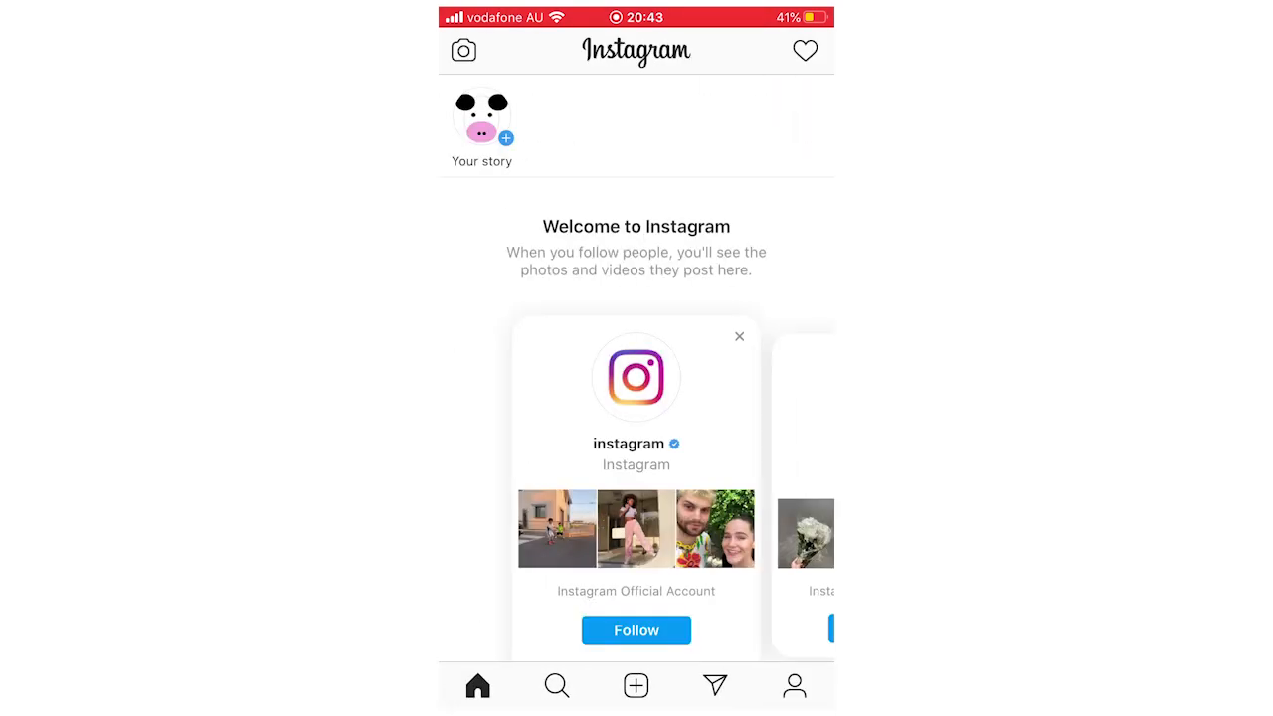